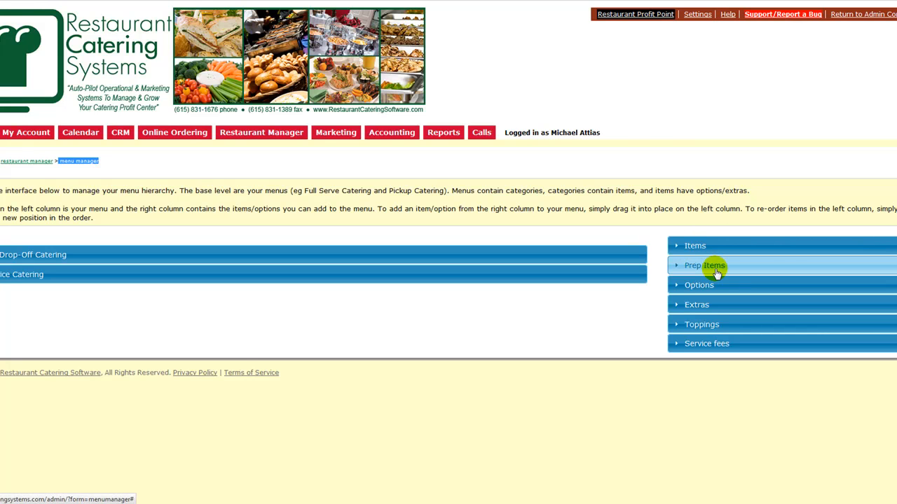
mouse_move(676, 311)
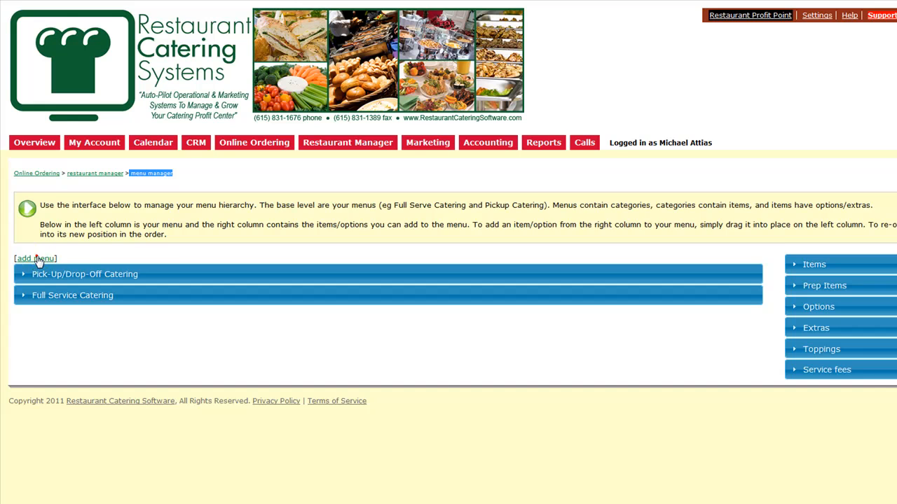
Add and save a new menu named 'Breakfast Catering Menu', then expand it
click(35, 258)
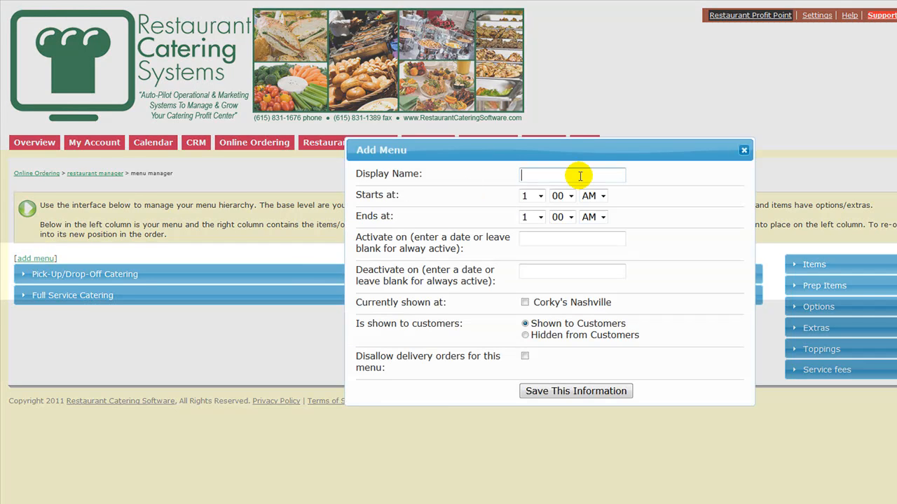
text(Breakfast Catering)
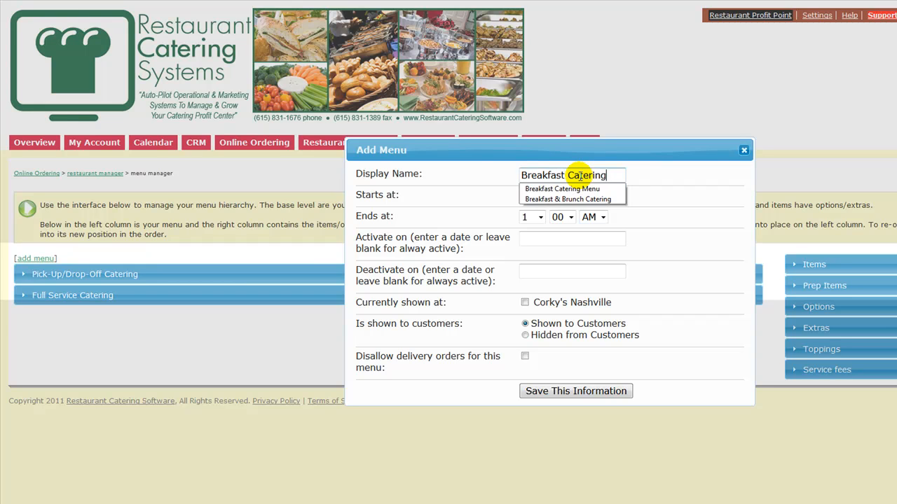
click(562, 188)
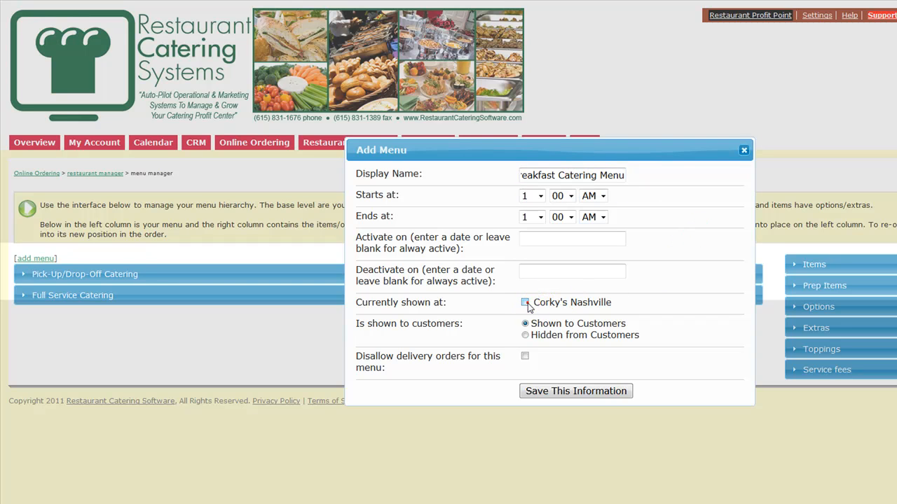
click(576, 391)
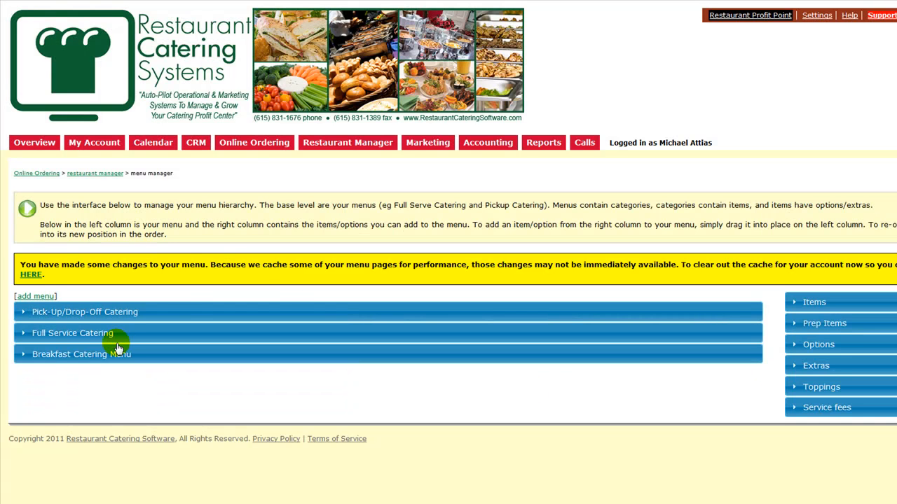
click(81, 354)
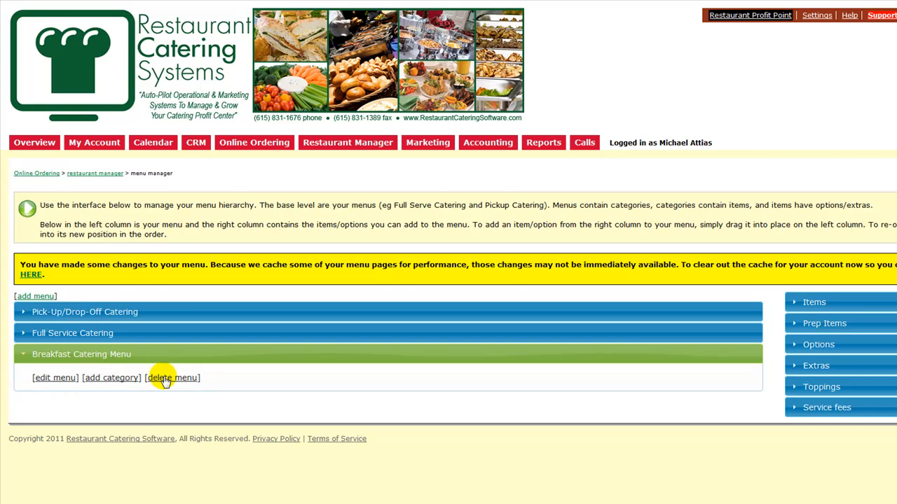
mouse_move(112, 377)
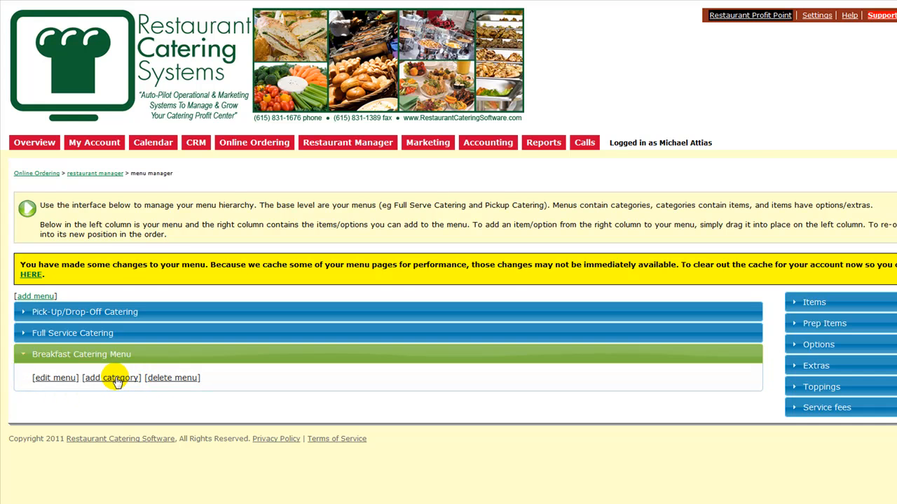
Add a 'Breakfast Buffet Bars' category shown at Corky's Nashville and save it
click(111, 377)
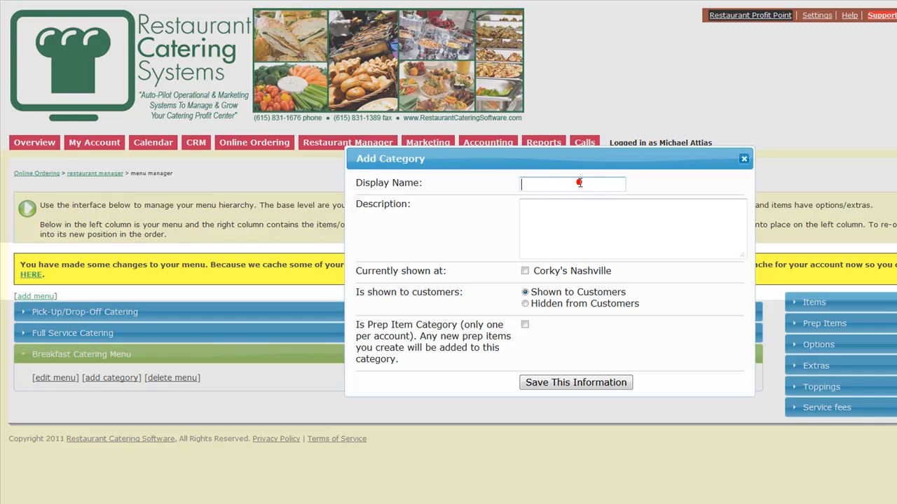
text(Breakfast)
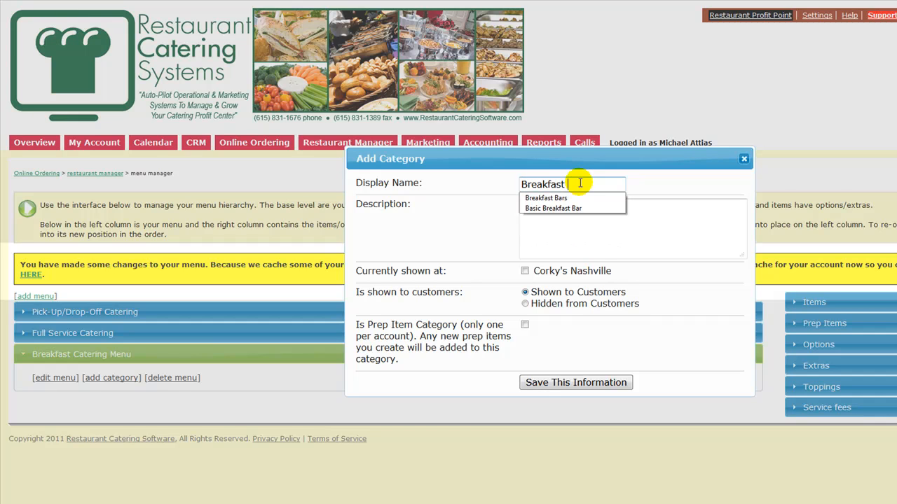
text(Buffet B)
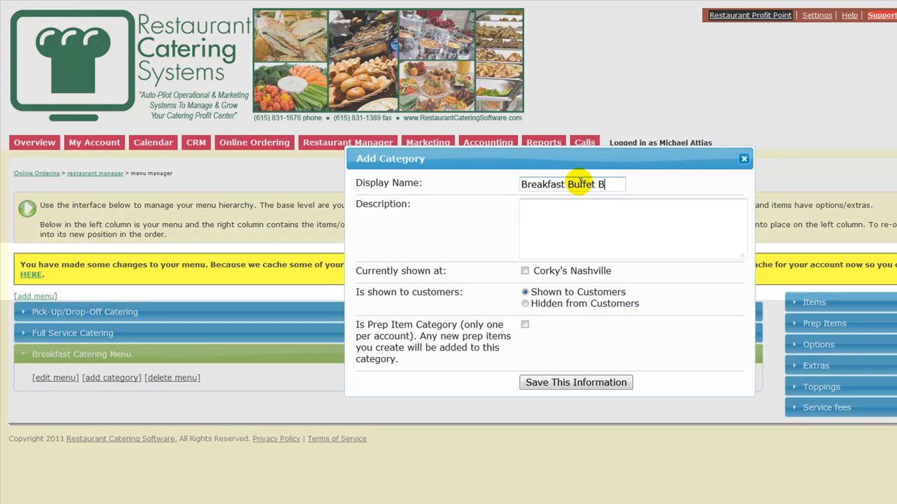
text(ars)
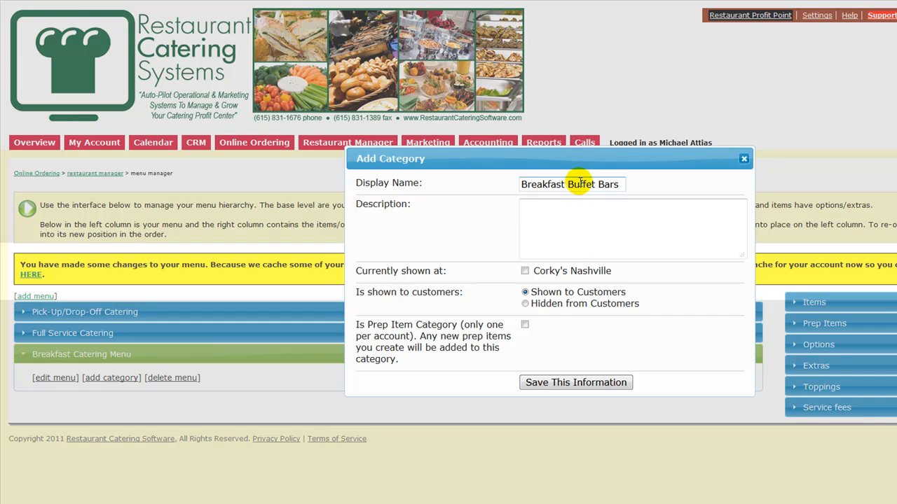
click(525, 271)
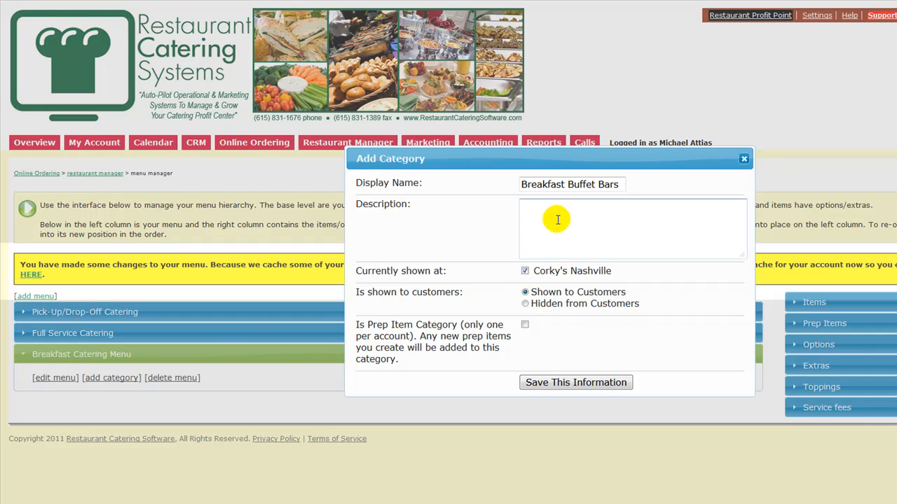
click(575, 382)
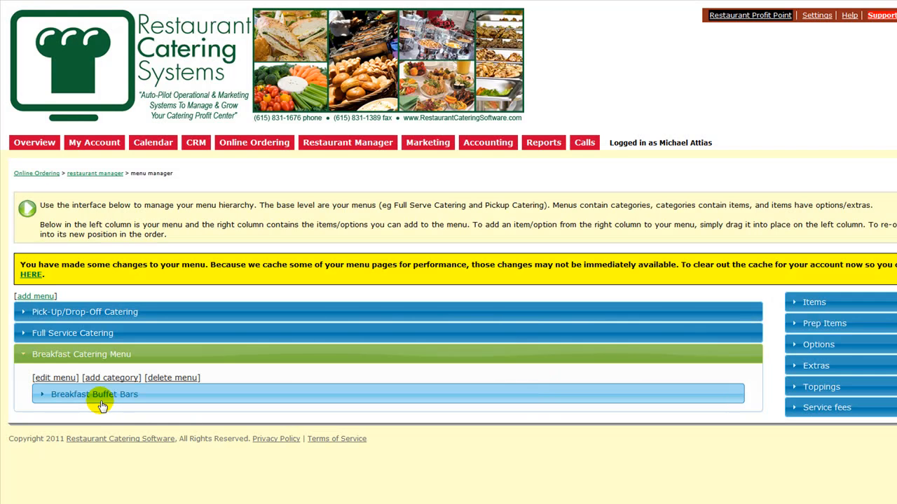
Start a new menu item named 'Basic Breakfast Buffet'
click(814, 302)
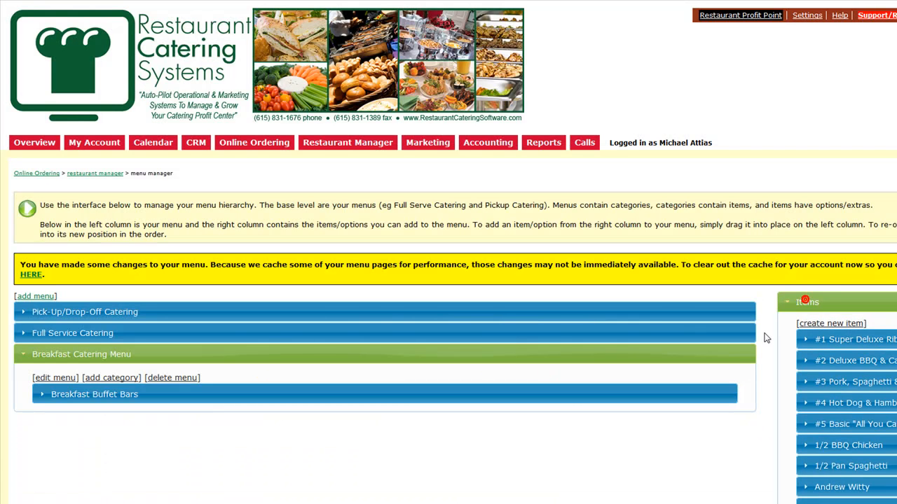
scroll(down, 3)
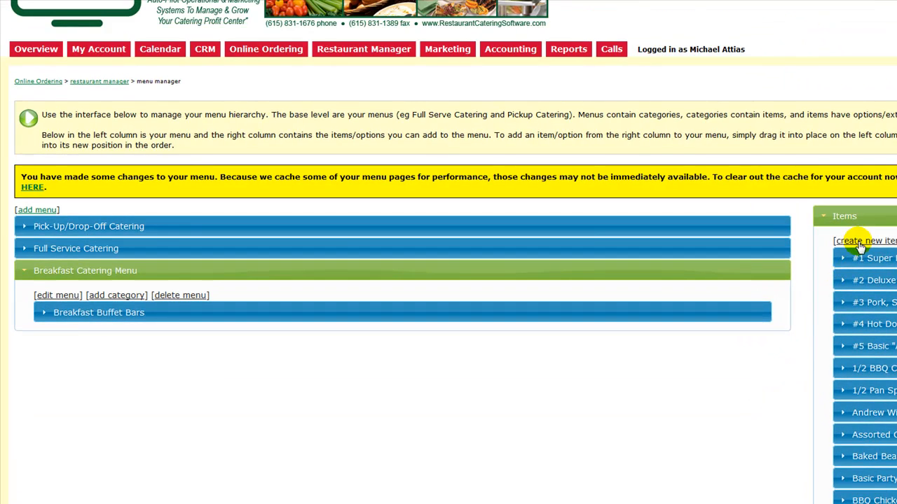
click(865, 240)
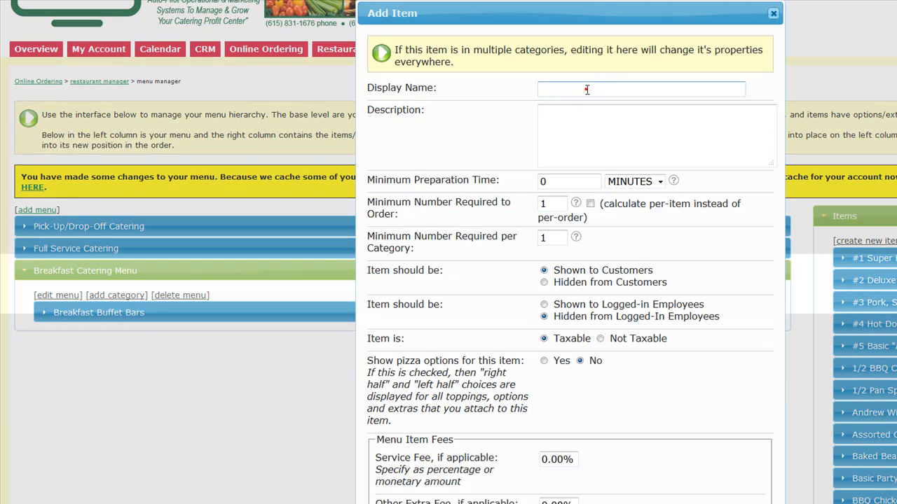
text(B)
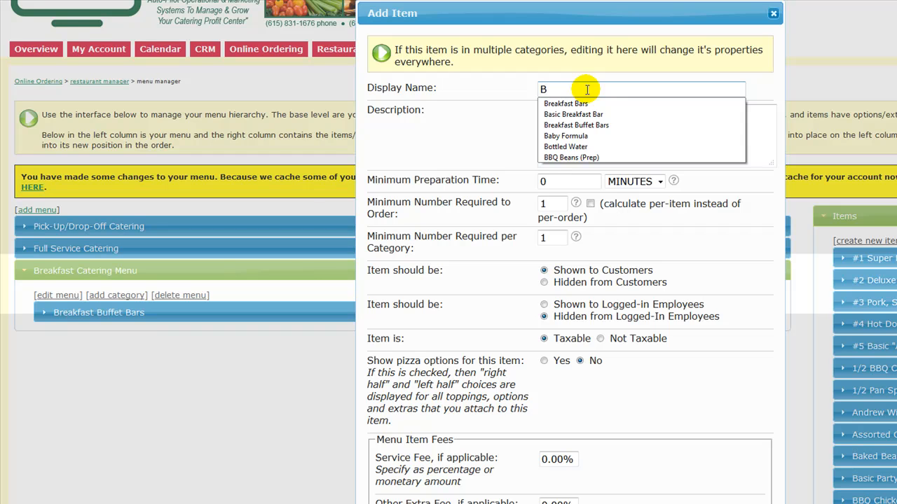
text(asic Breakfast Bu)
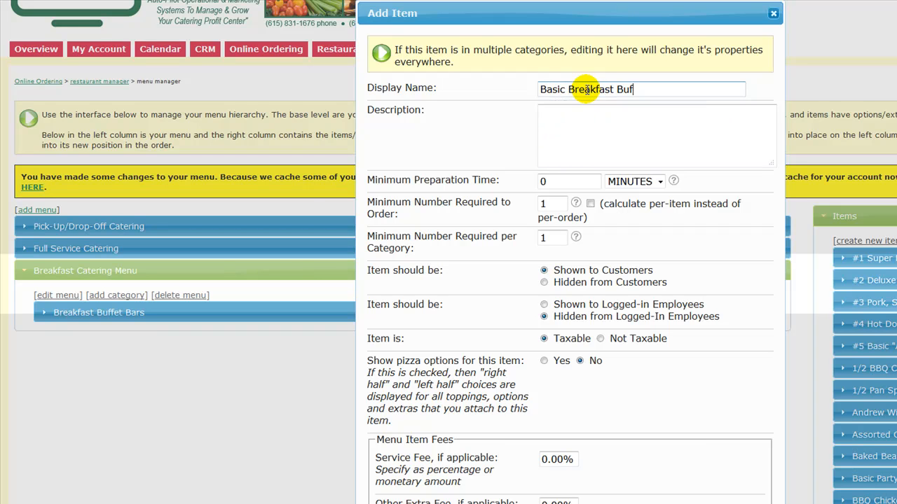
text(fet)
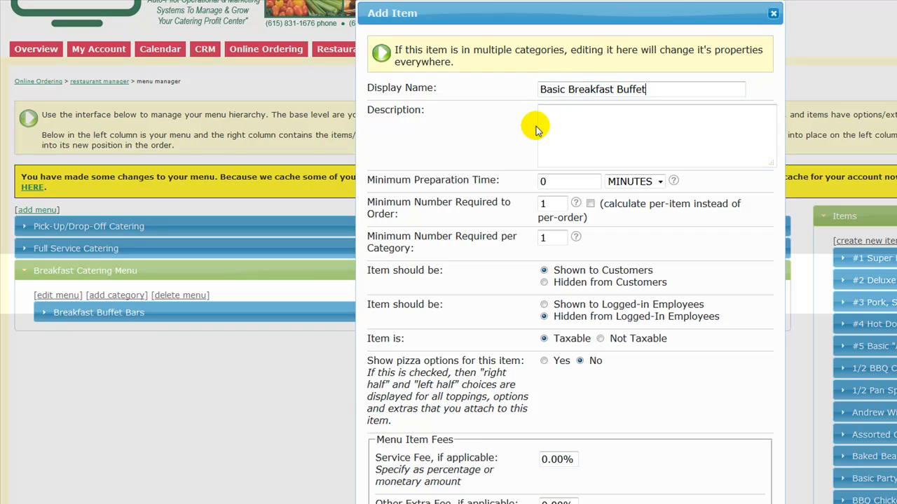
Enter a 'Per Guest' price name under the Breakfast Catering Menu
scroll(down, 3)
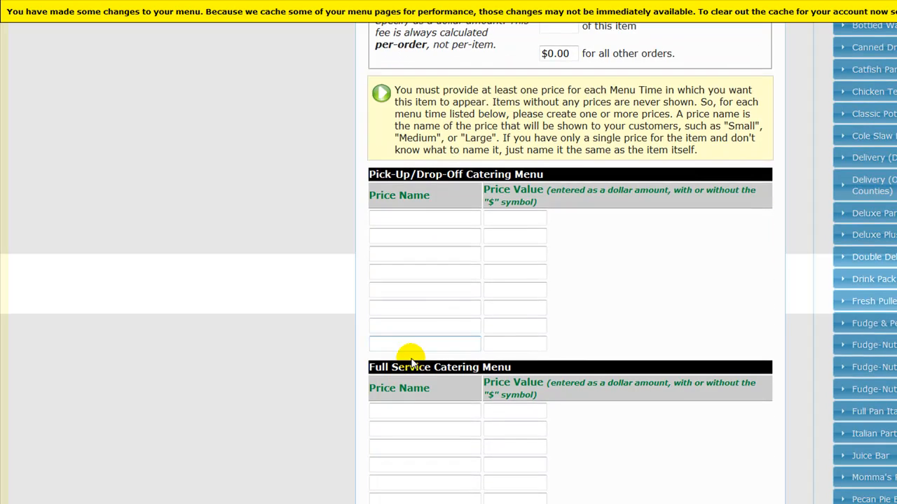
scroll(down, 3)
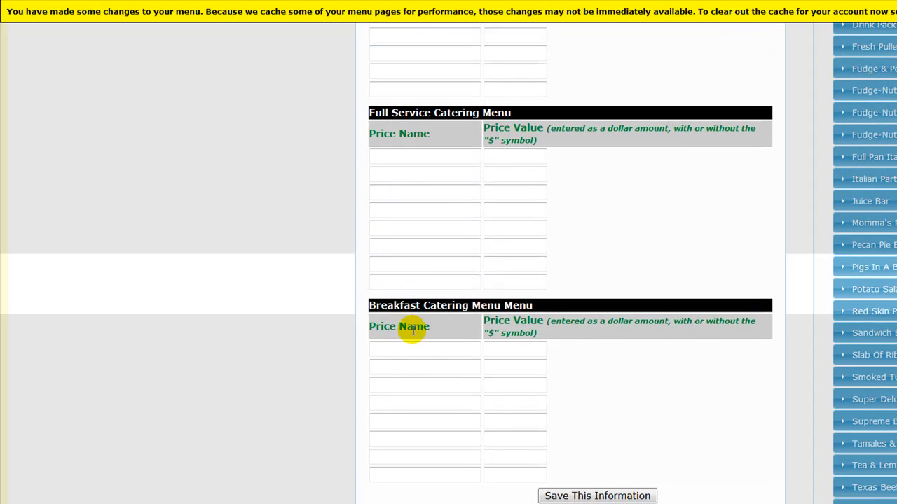
click(424, 349)
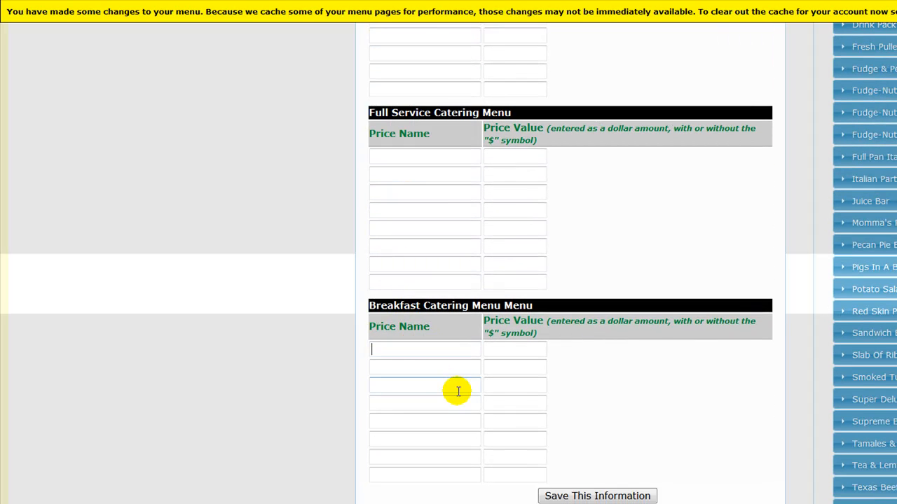
text(Per Gues)
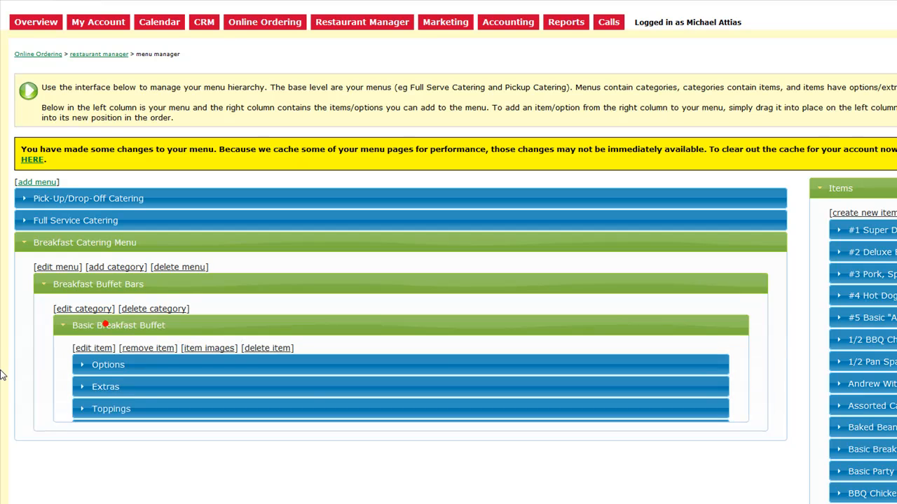
Open Basic Breakfast Buffet's options and start a new 'Breakfast Egg Choice' option
click(117, 325)
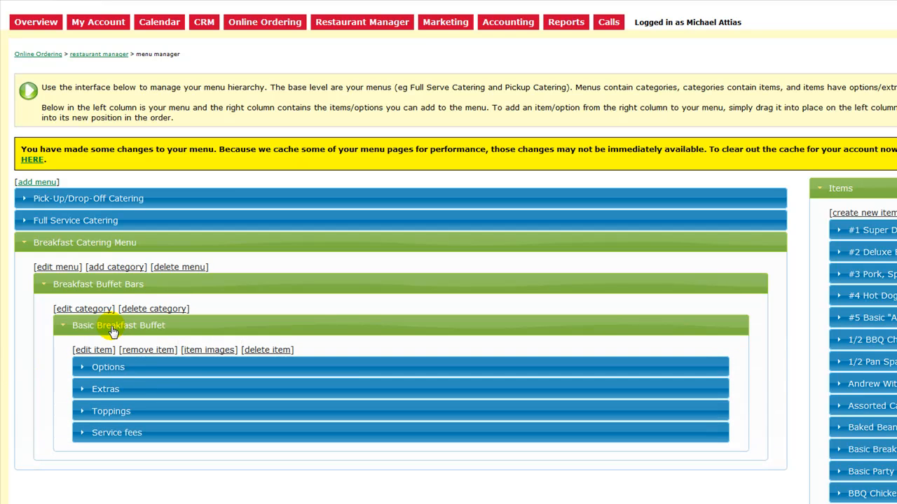
click(108, 366)
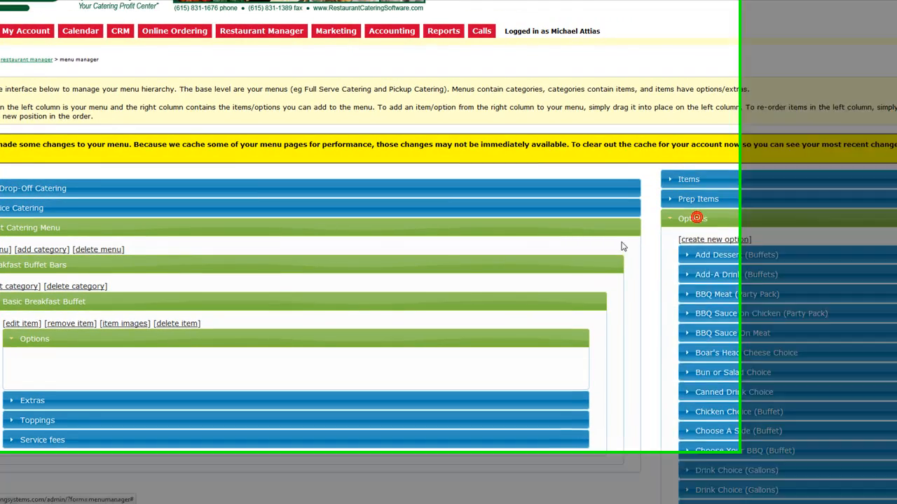
click(715, 239)
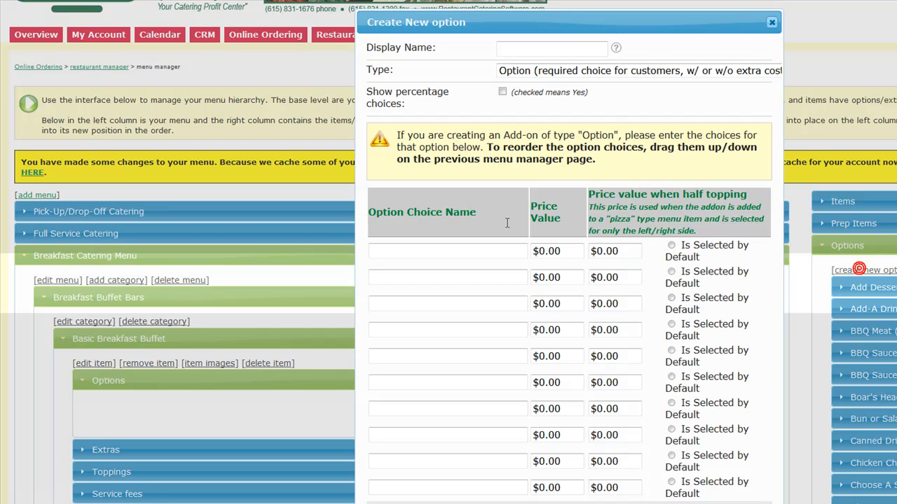
text(Breakfast Egg Choice)
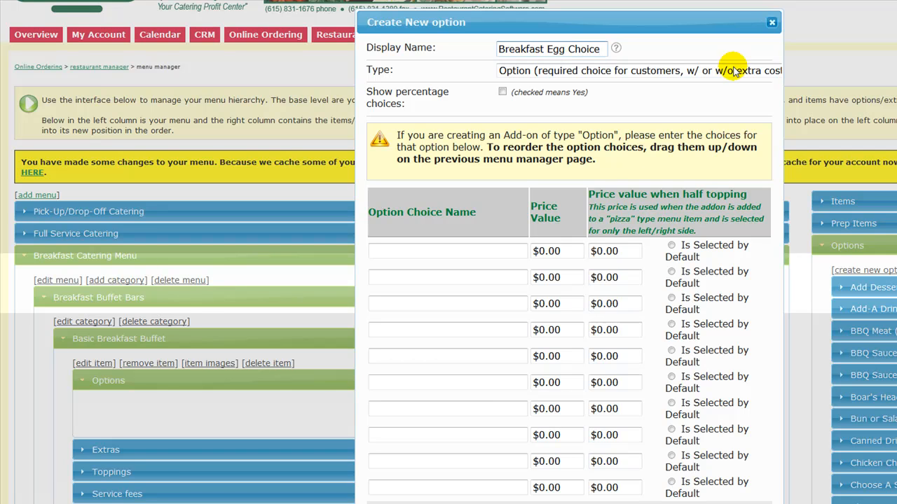
Add Scrambled, Over Easy and Poached as choices and save the option
text(S)
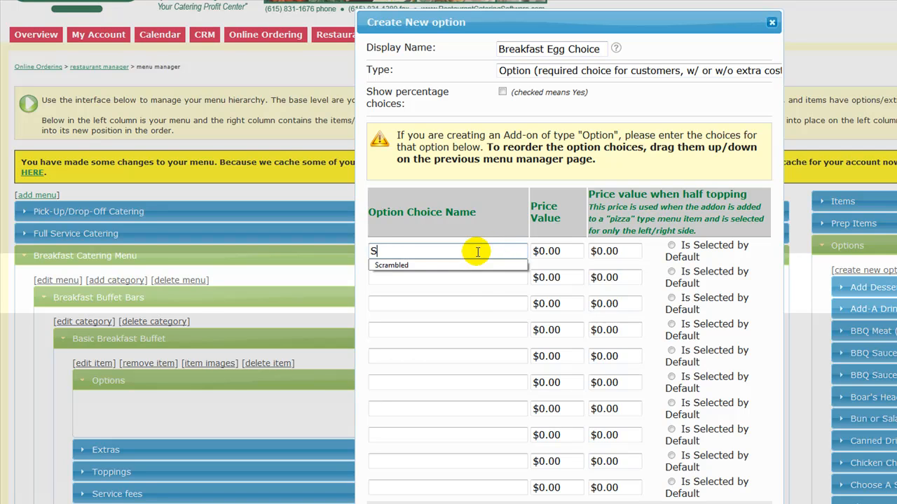
text(crambled)
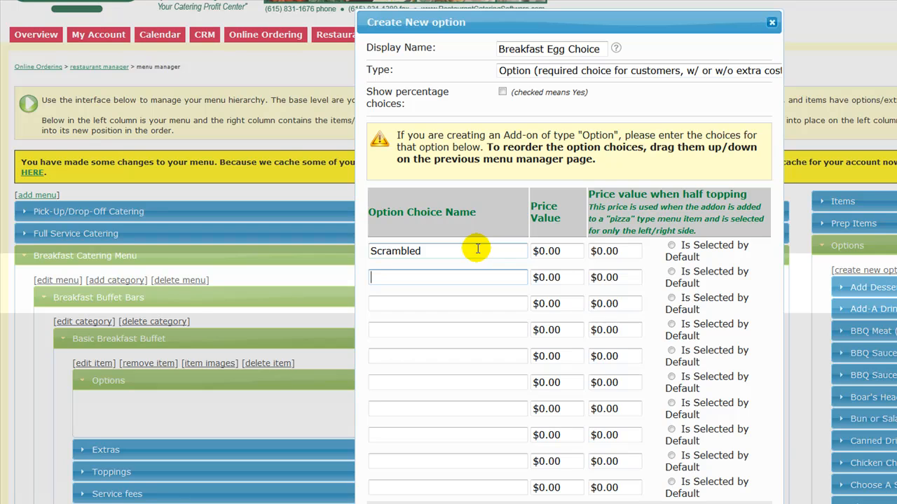
text(Over Ea)
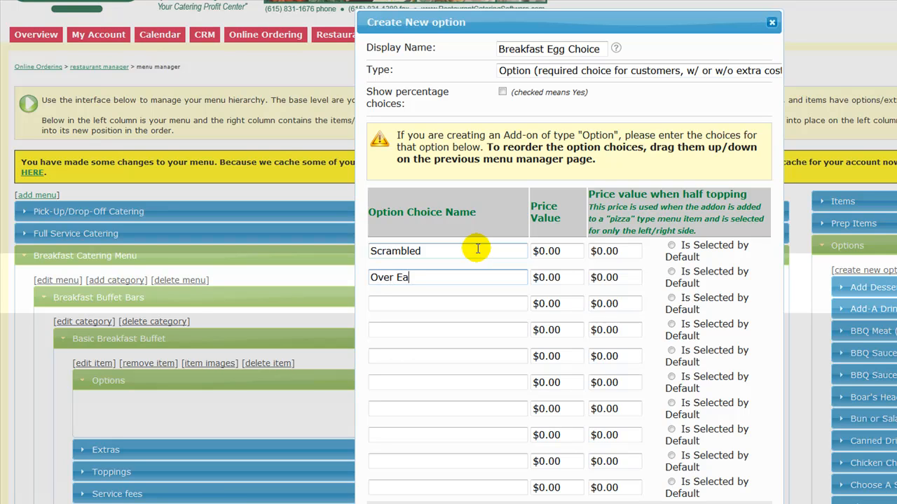
text(sy)
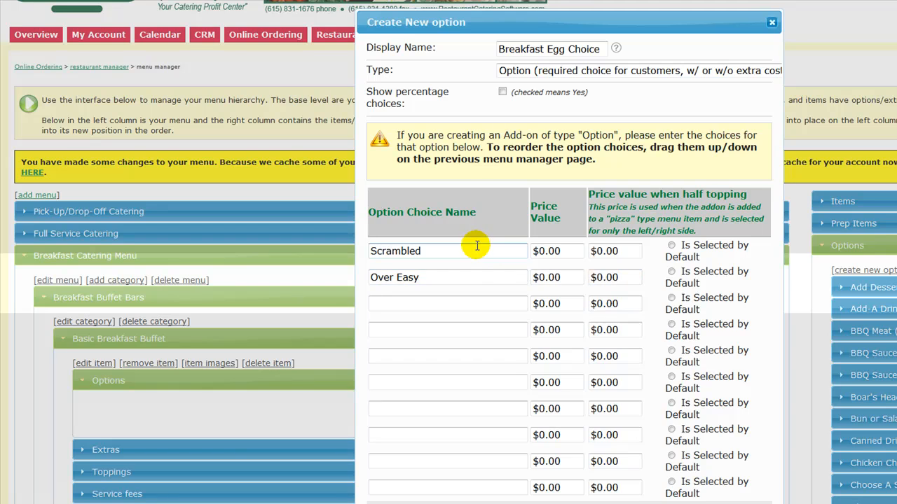
text(Poached)
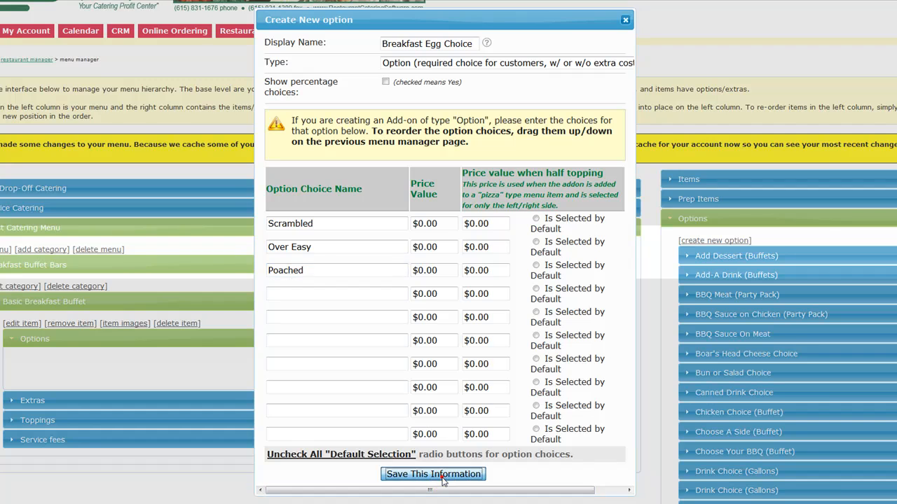
click(433, 474)
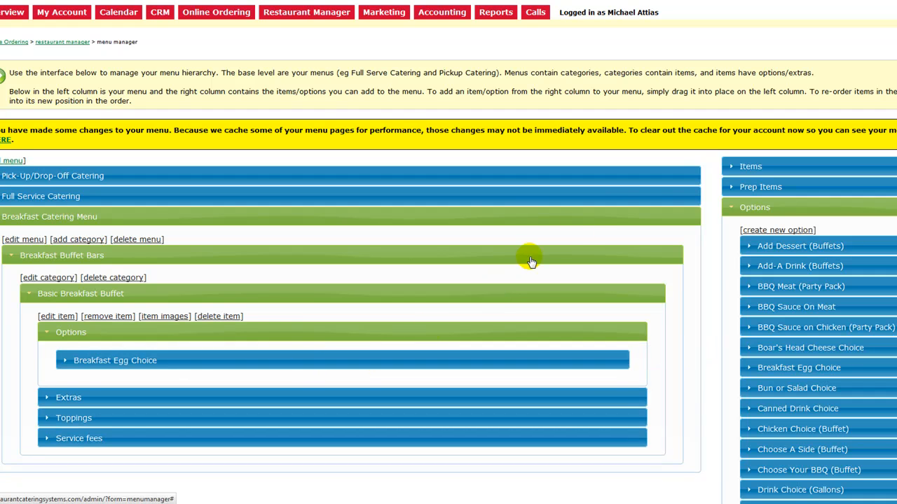
Start creating a second option for Basic Breakfast Buffet
click(777, 230)
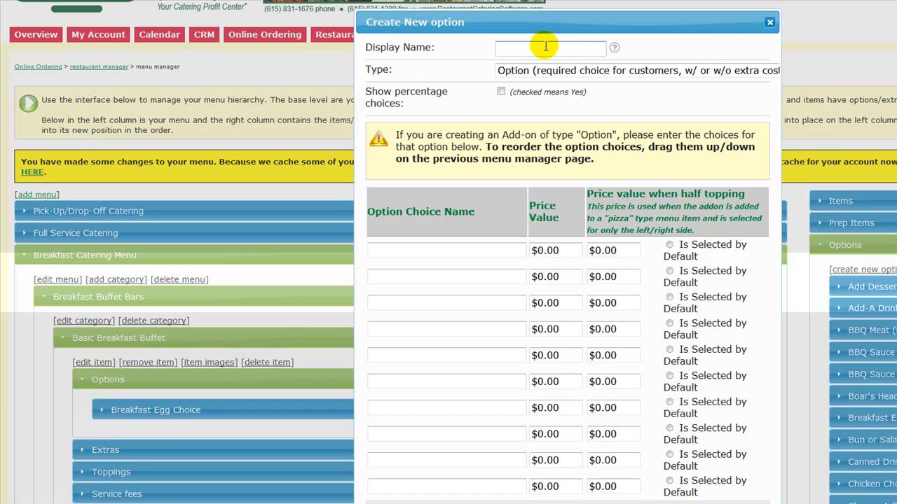
Save 'Breakfast Meat Choice' with Bacon, Peppered Bacon ($0.50), Sausage and Ham
text(Breakfast Meat C)
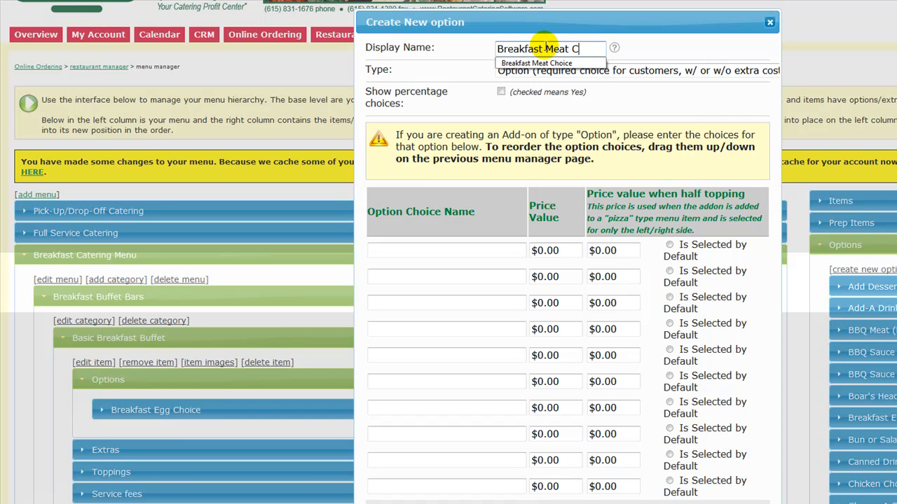
text(hoice)
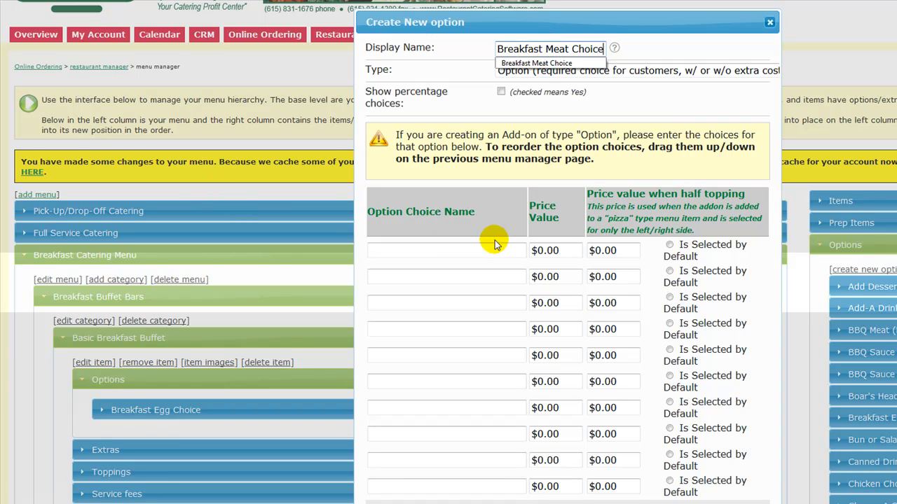
text(Bac)
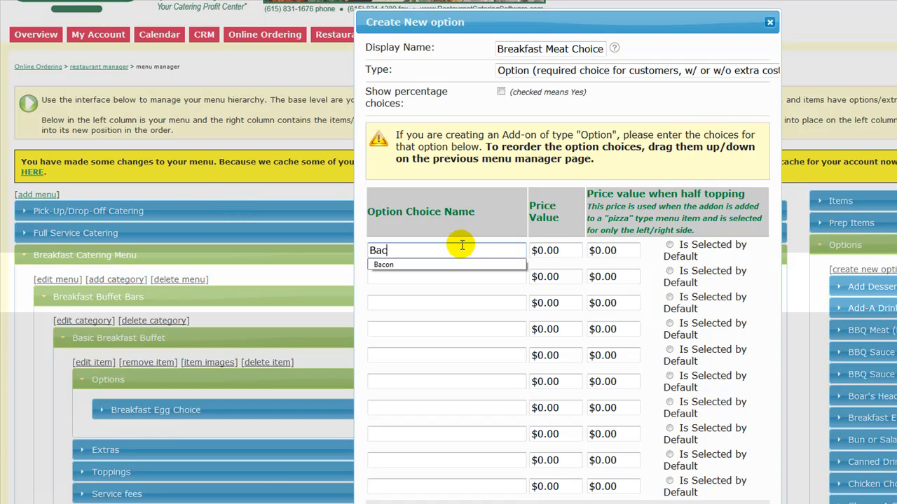
click(383, 265)
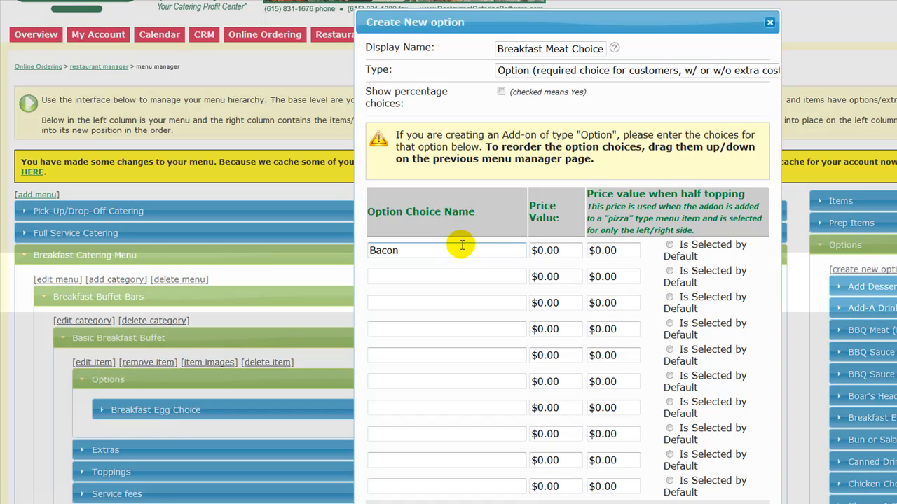
text(Peppered Bacon)
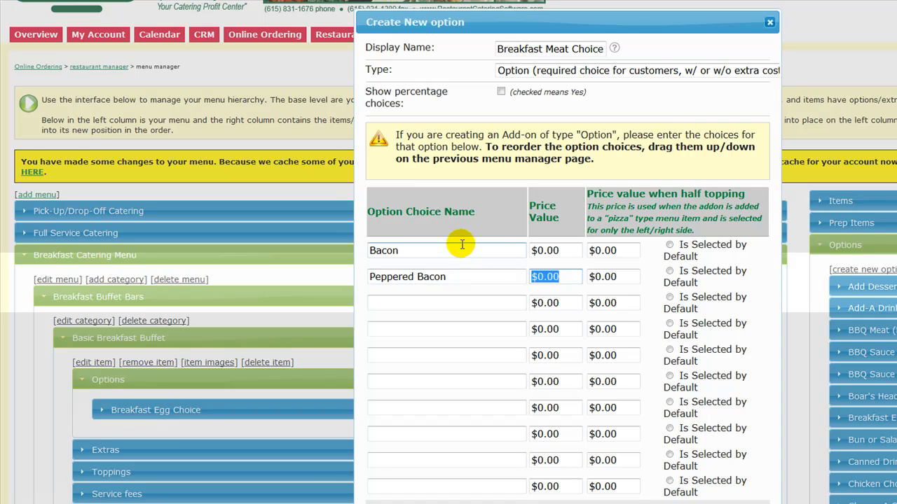
text($0.)
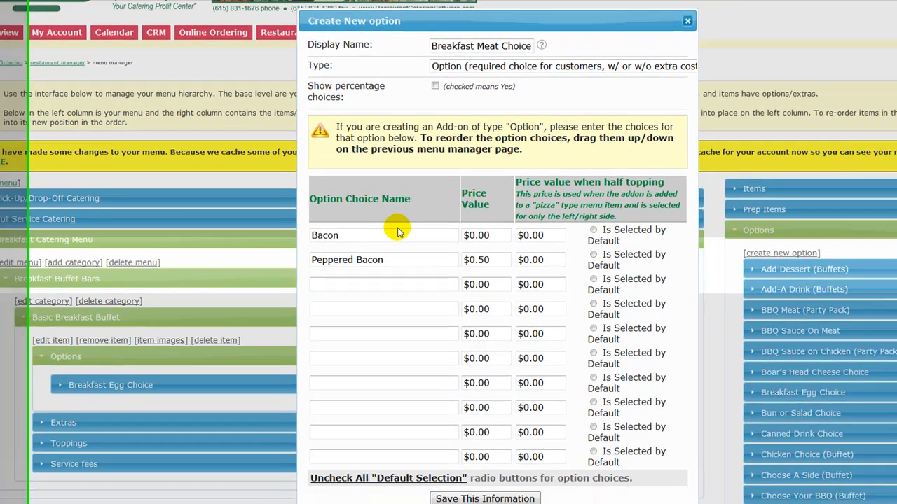
text(Sau)
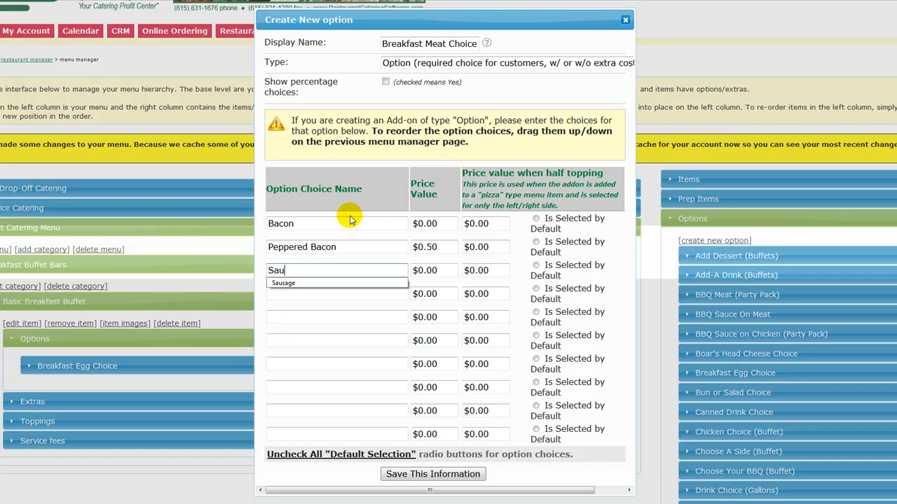
click(284, 283)
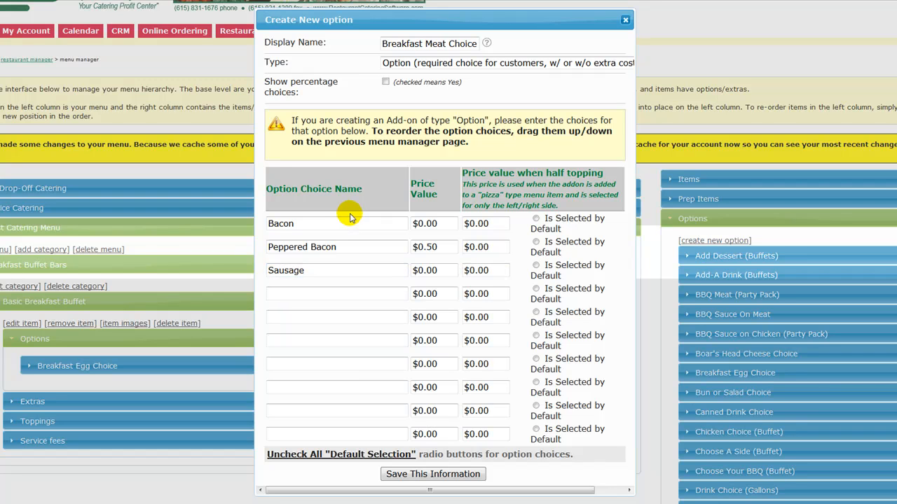
text(Ham)
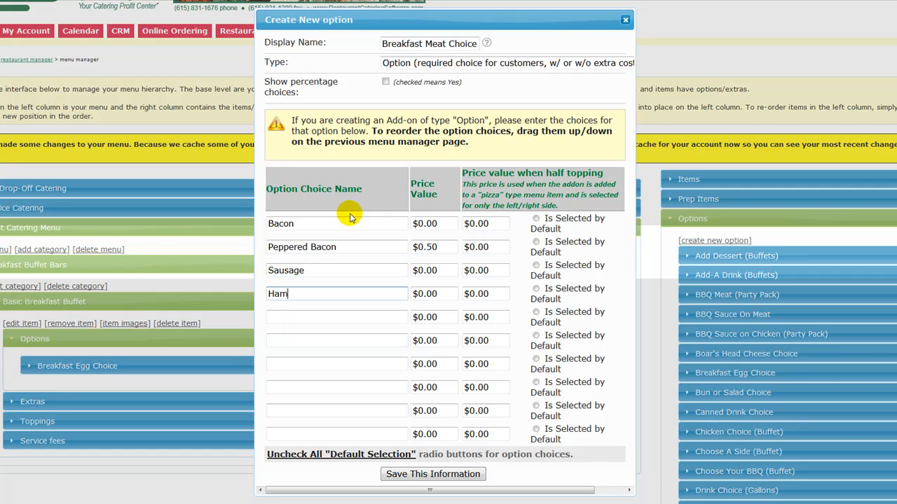
click(432, 473)
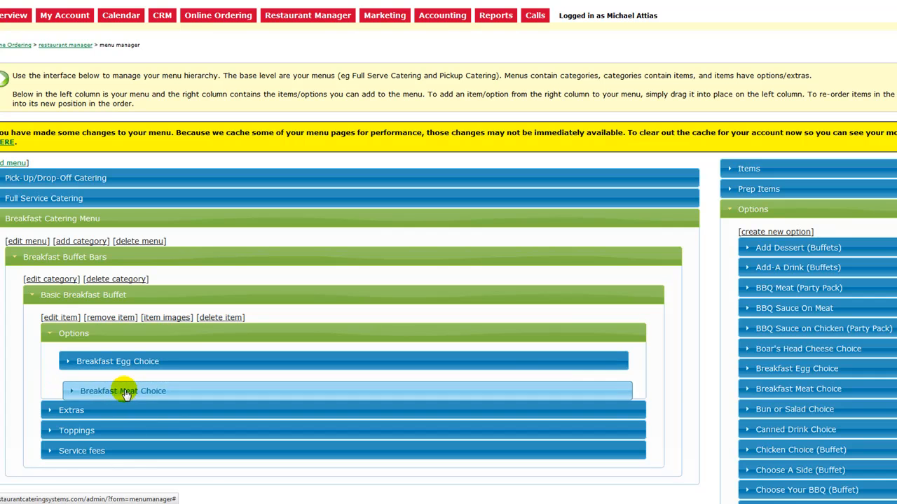
Drag Breakfast Meat Choice into Basic Breakfast Buffet's Options section
drag(123, 391, 122, 361)
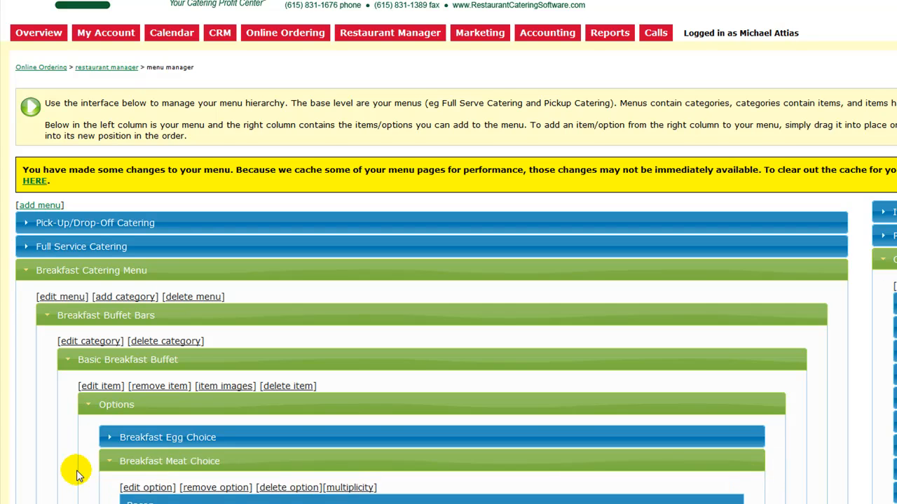
Enter multiplicity factor 2 for Breakfast Meat Choice, then collapse the option
scroll(down, 3)
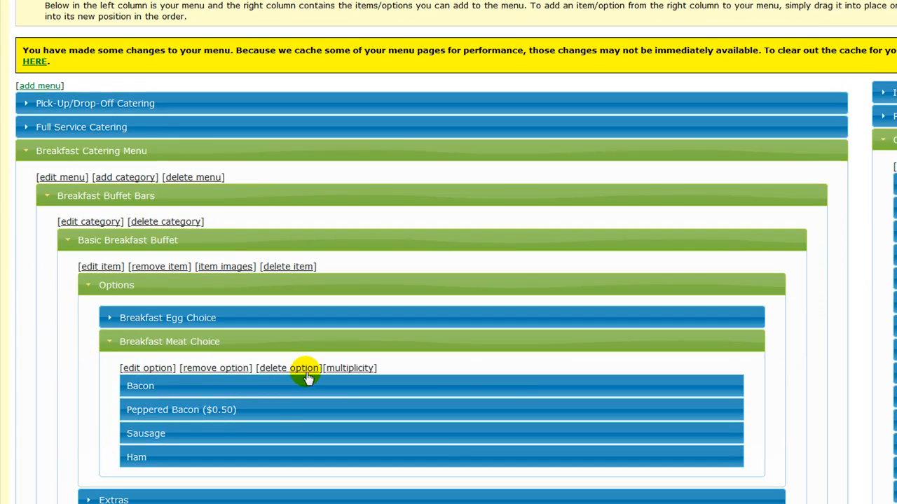
click(348, 368)
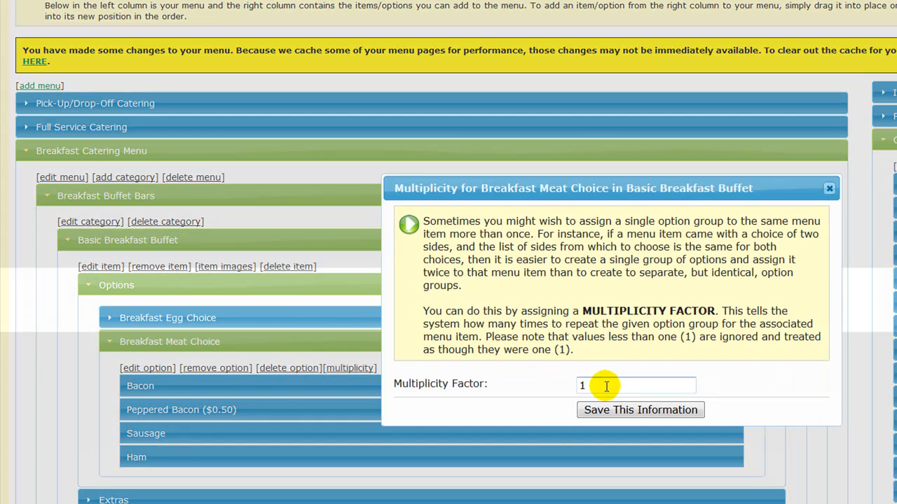
text(2)
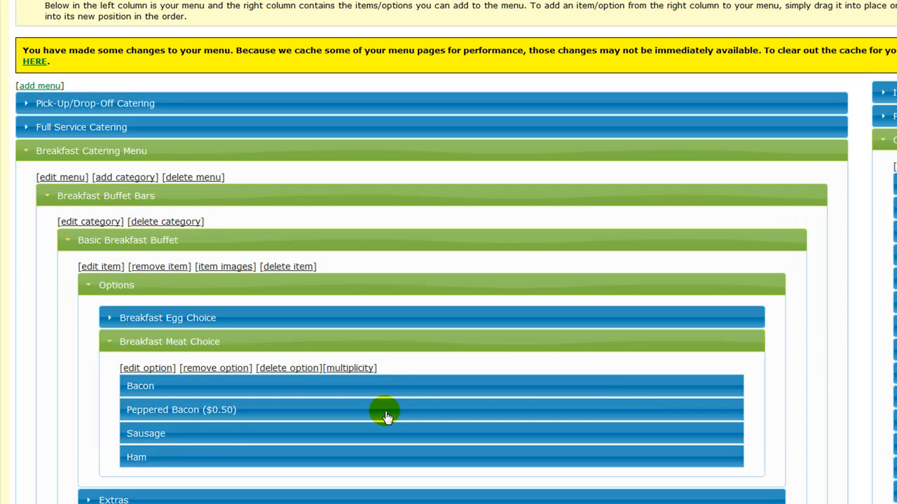
mouse_move(115, 347)
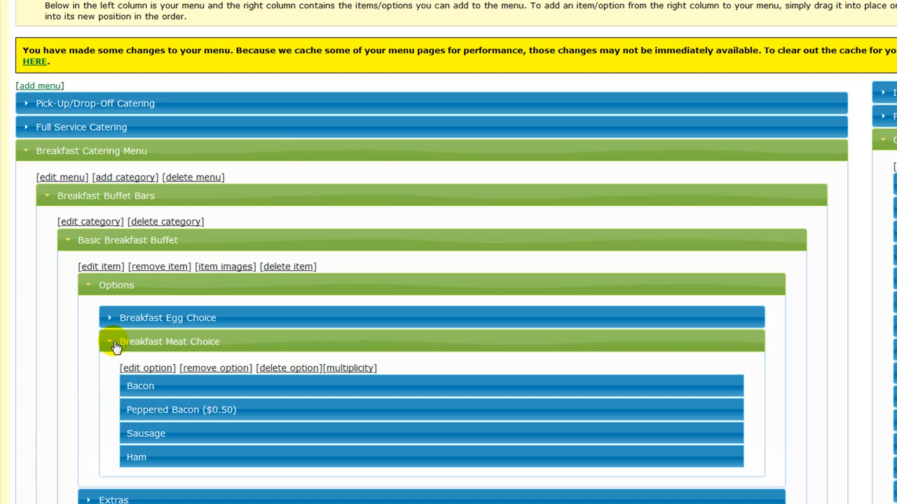
click(110, 341)
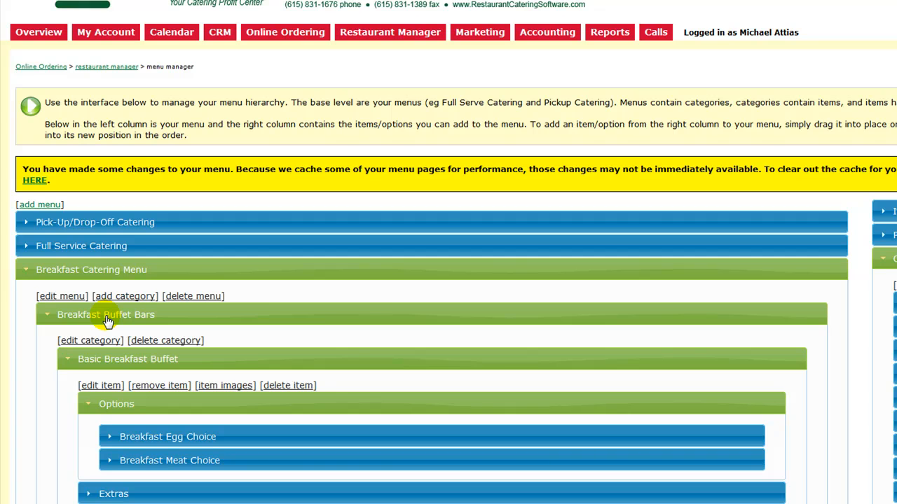
mouse_move(80, 364)
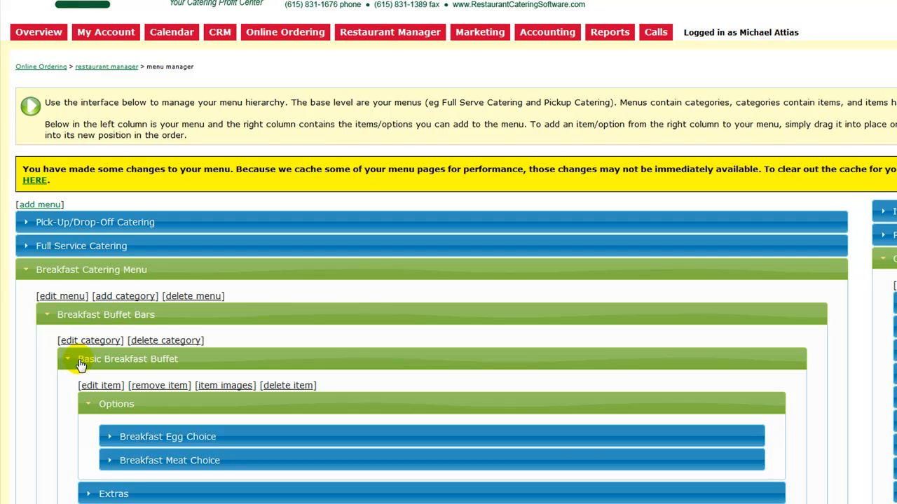
mouse_move(103, 406)
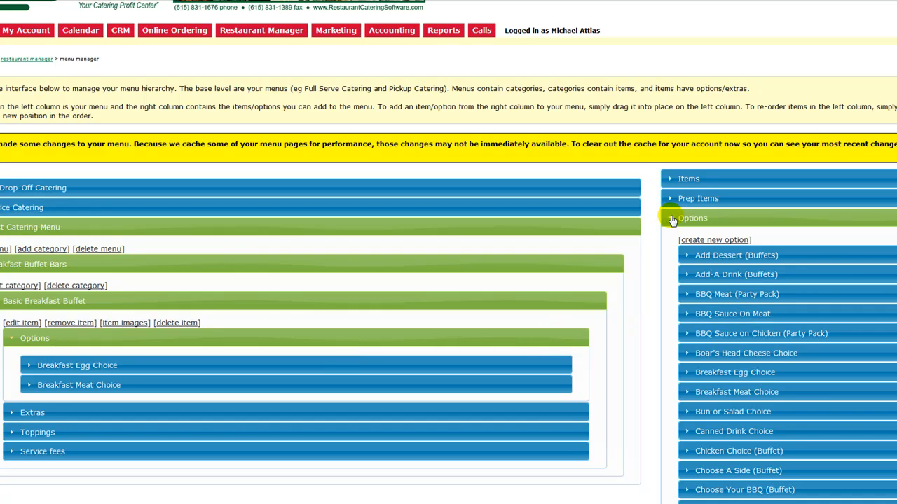
Collapse the Options library in the right column
click(692, 217)
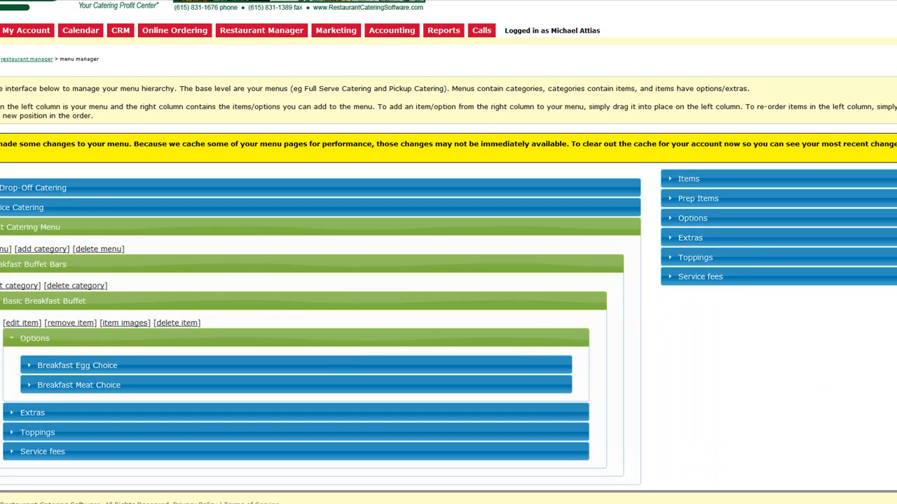